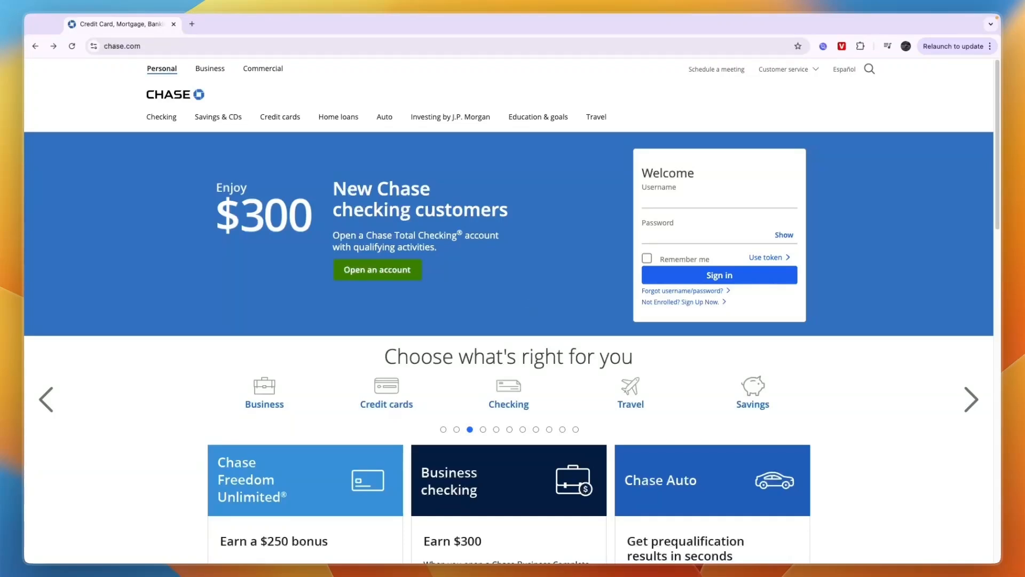
mouse_move(471, 351)
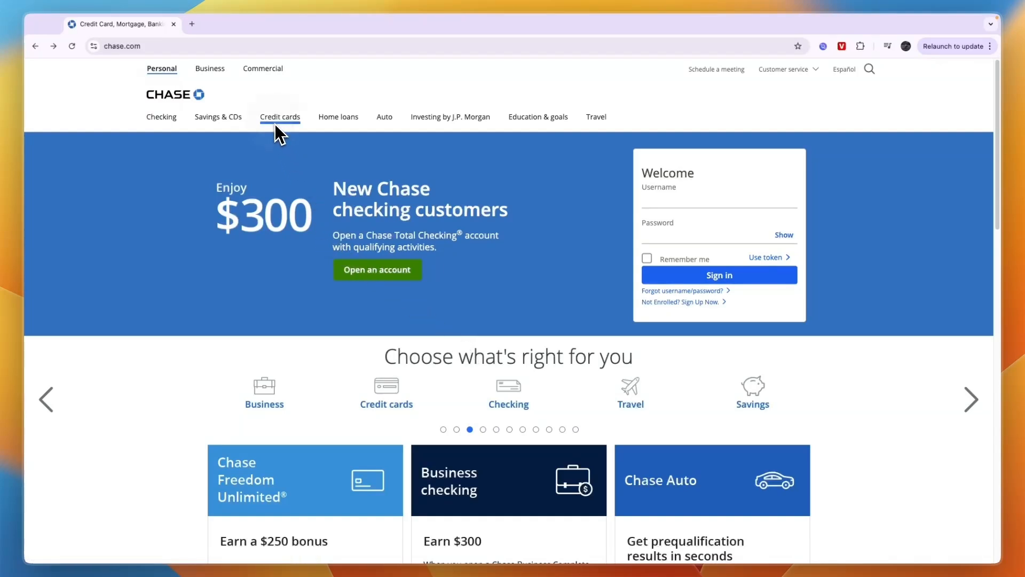
- Open the Credit cards dropdown in the Chase homepage's top navigation
click(280, 116)
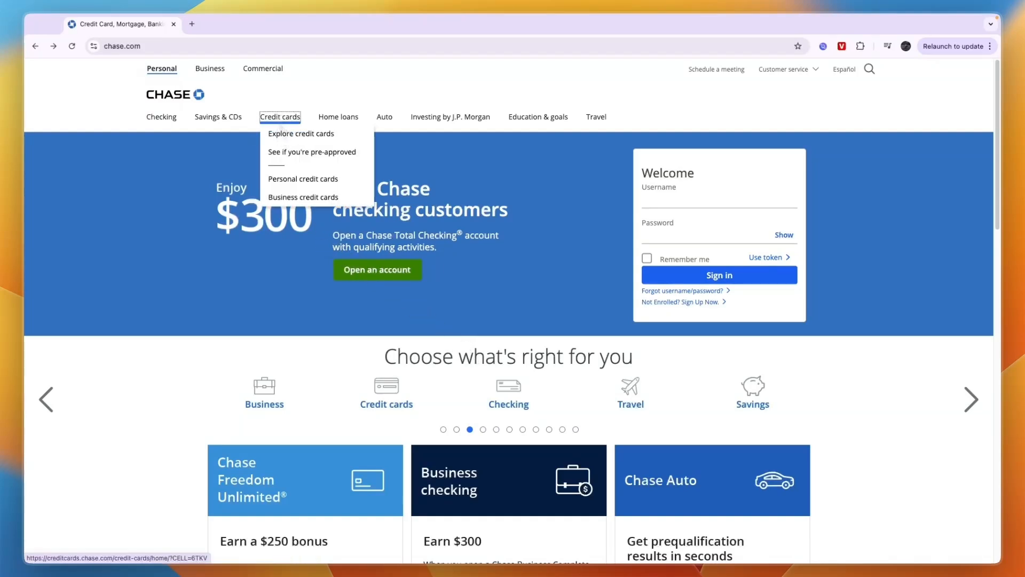
- Go to Explore credit cards and scroll through the popular rewards and travel cards
click(300, 134)
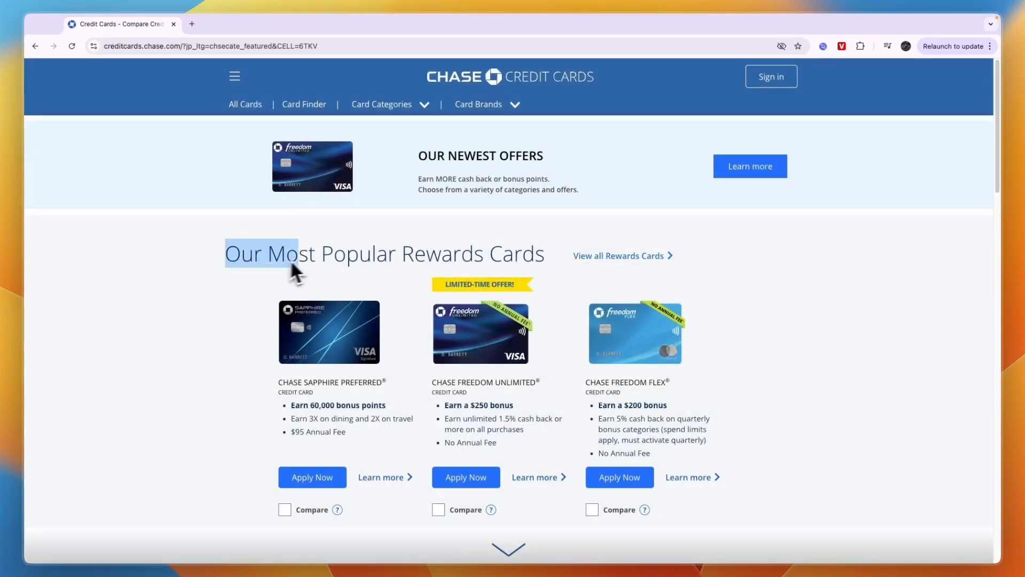
mouse_move(549, 268)
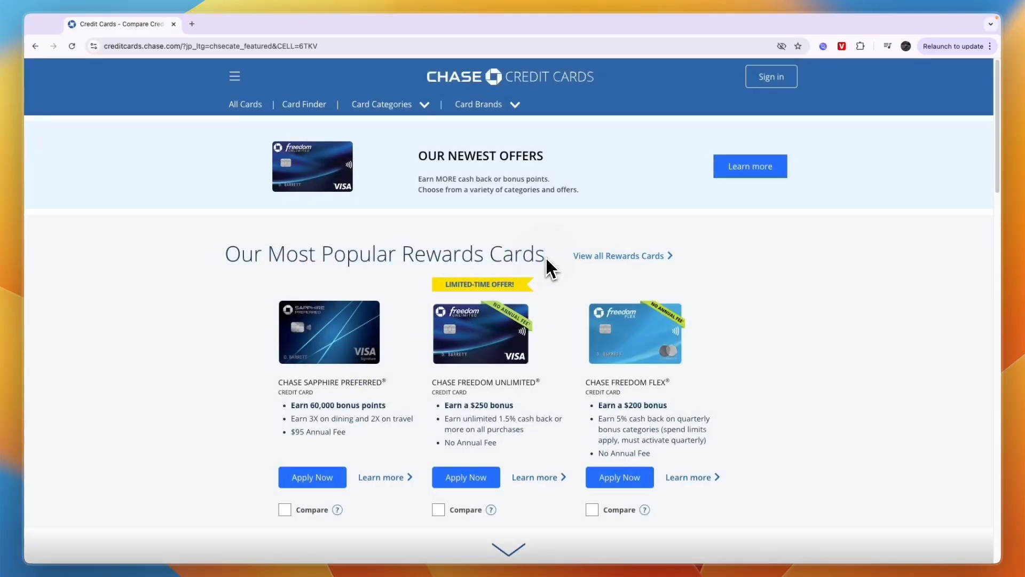
mouse_move(668, 389)
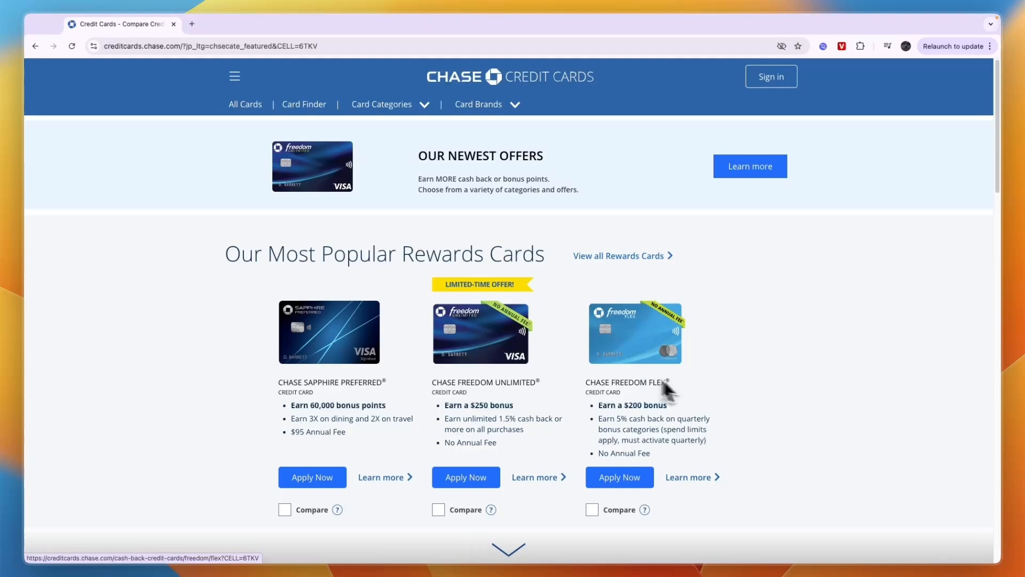
scroll(down, 3)
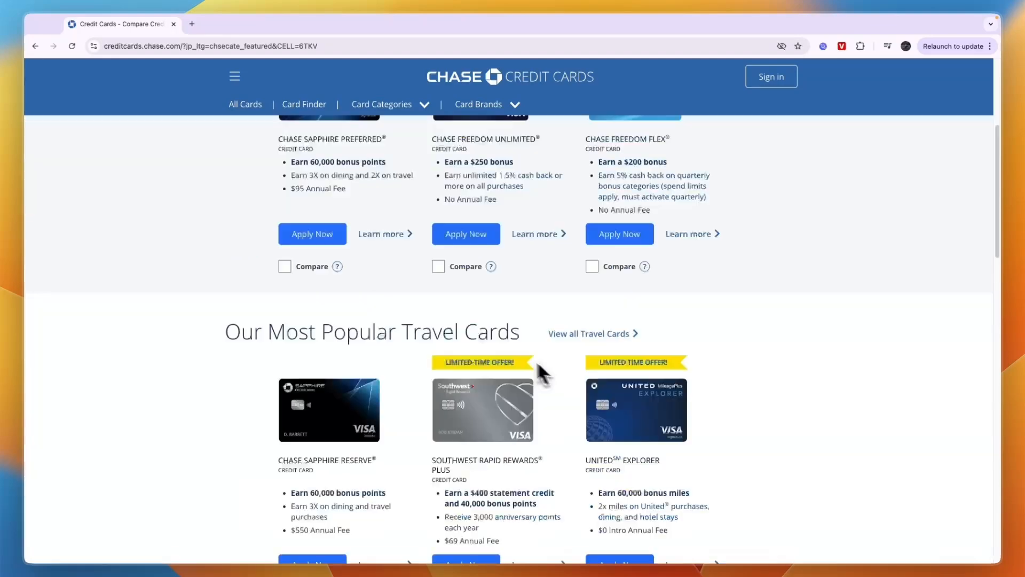
scroll(down, 3)
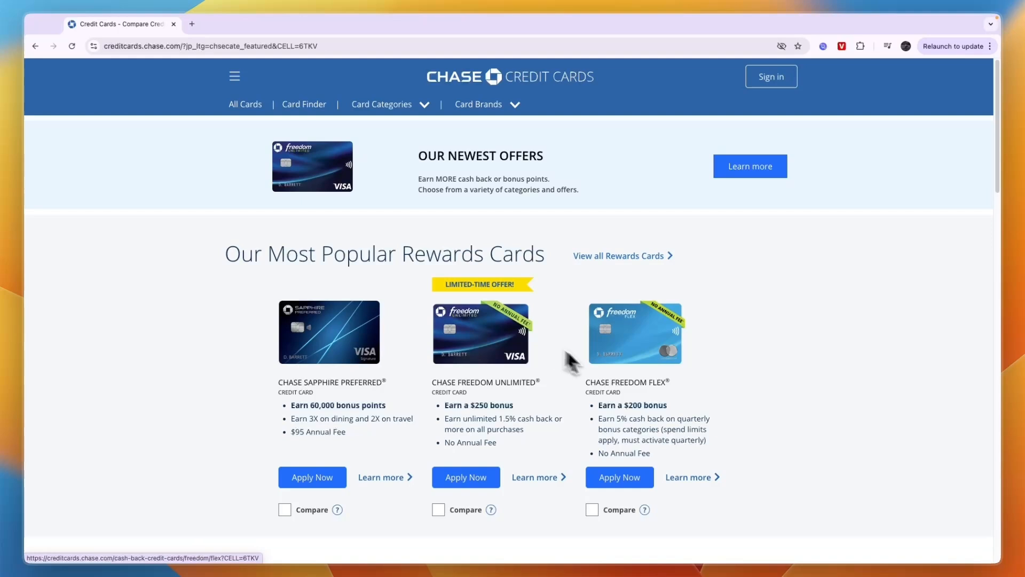
- Open the Chase Freedom Flex card page and highlight the $500 spend requirement for the bonus
click(634, 332)
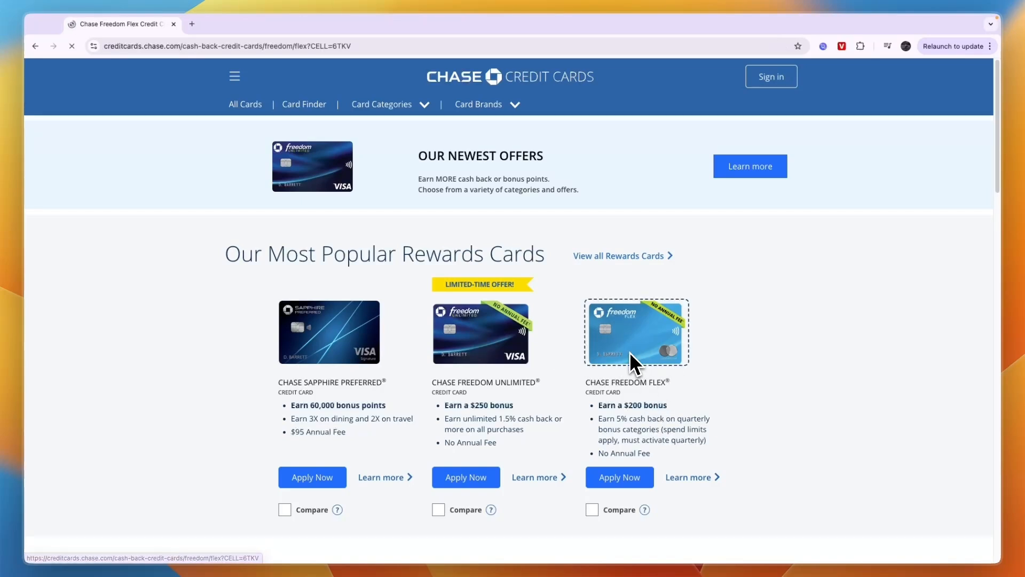
click(635, 331)
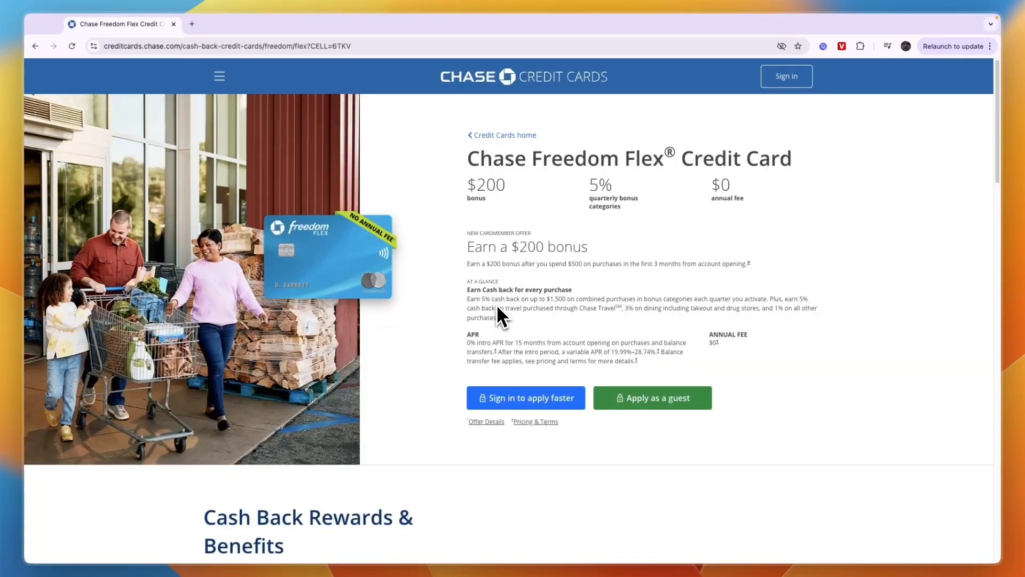
drag(466, 264, 551, 263)
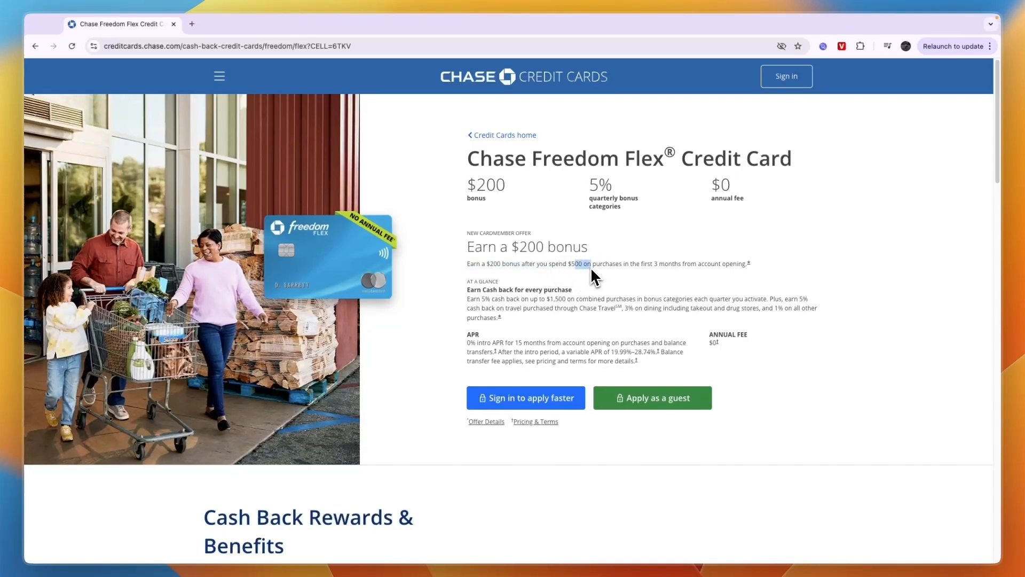
drag(588, 263, 668, 268)
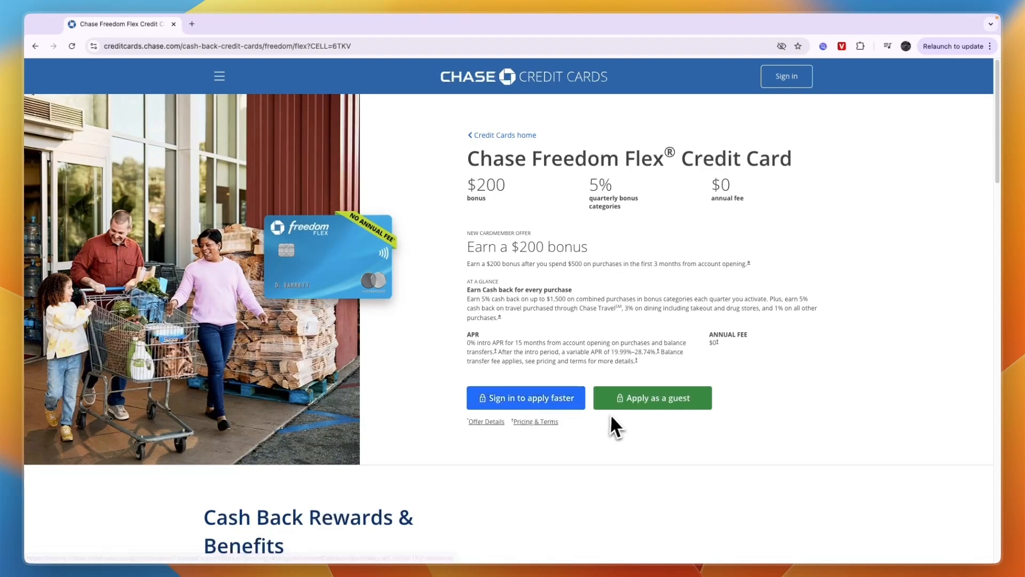
- Apply as a guest and scroll the form through Pricing & terms to Certifications
click(652, 397)
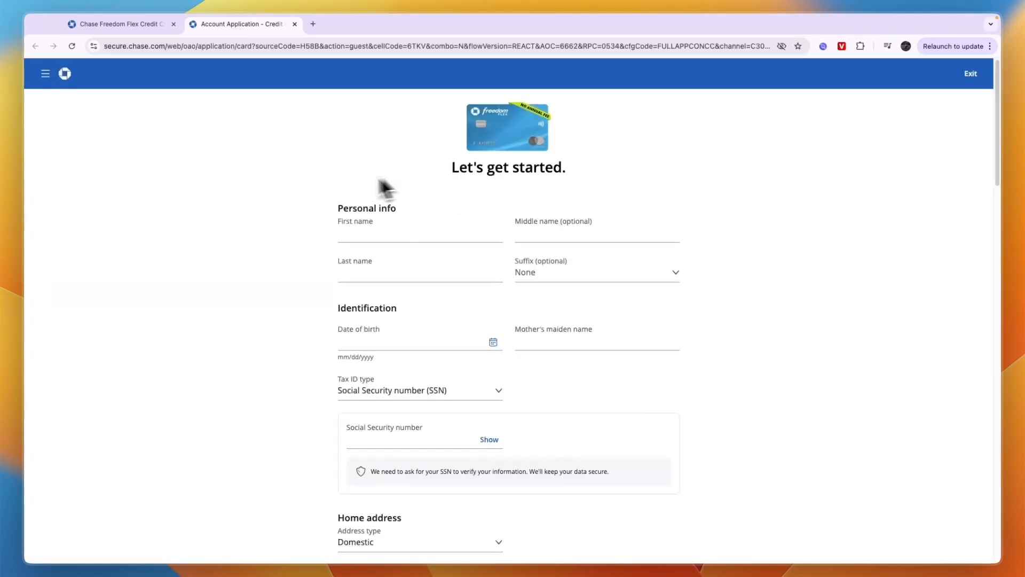
scroll(down, 3)
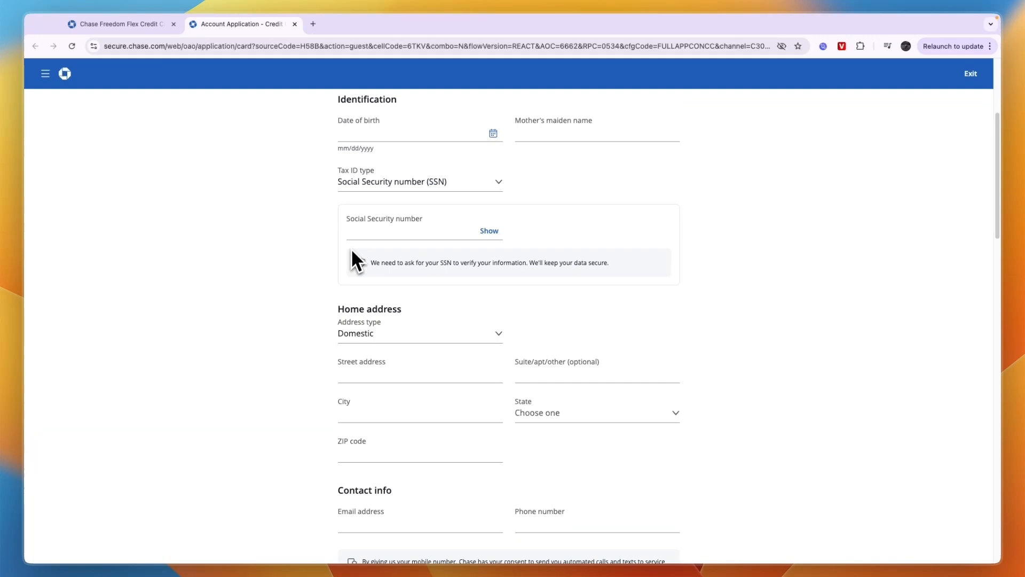
scroll(down, 3)
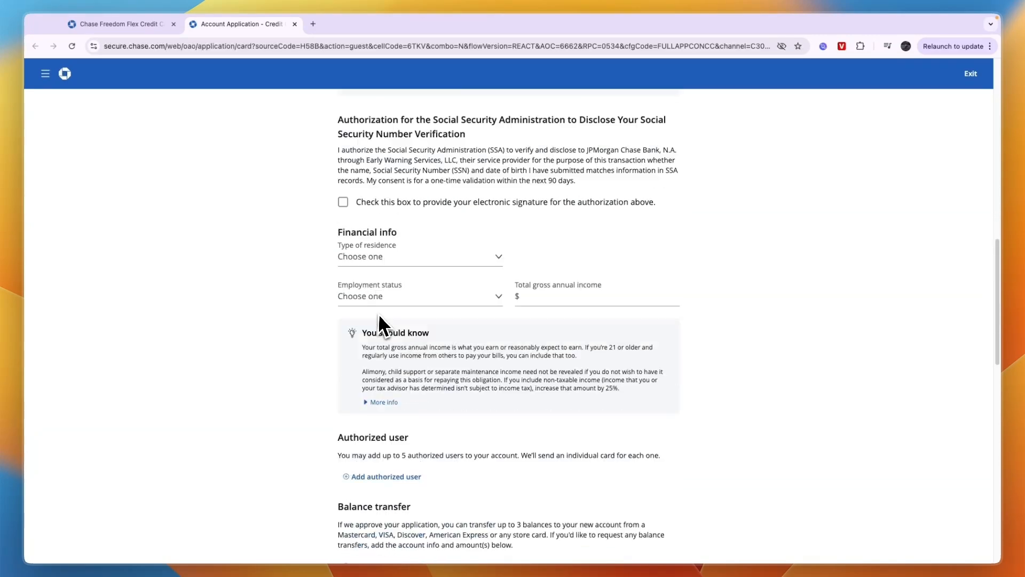
scroll(down, 3)
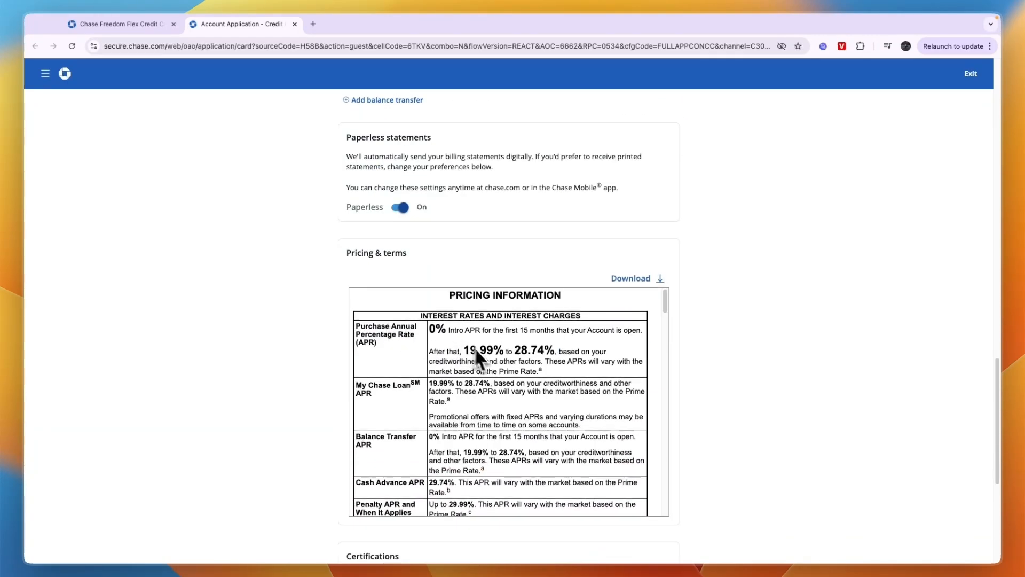
scroll(down, 3)
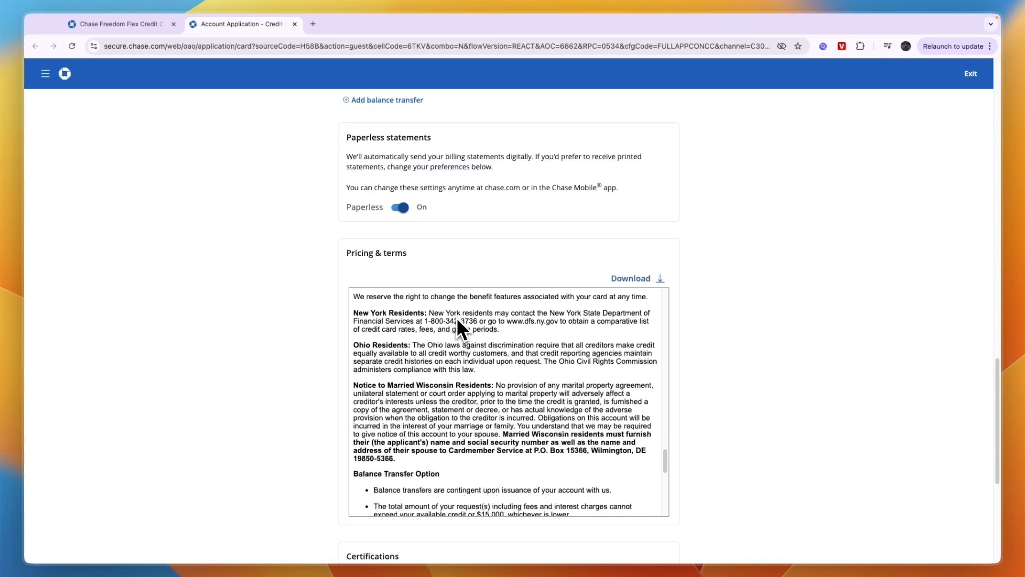
scroll(down, 3)
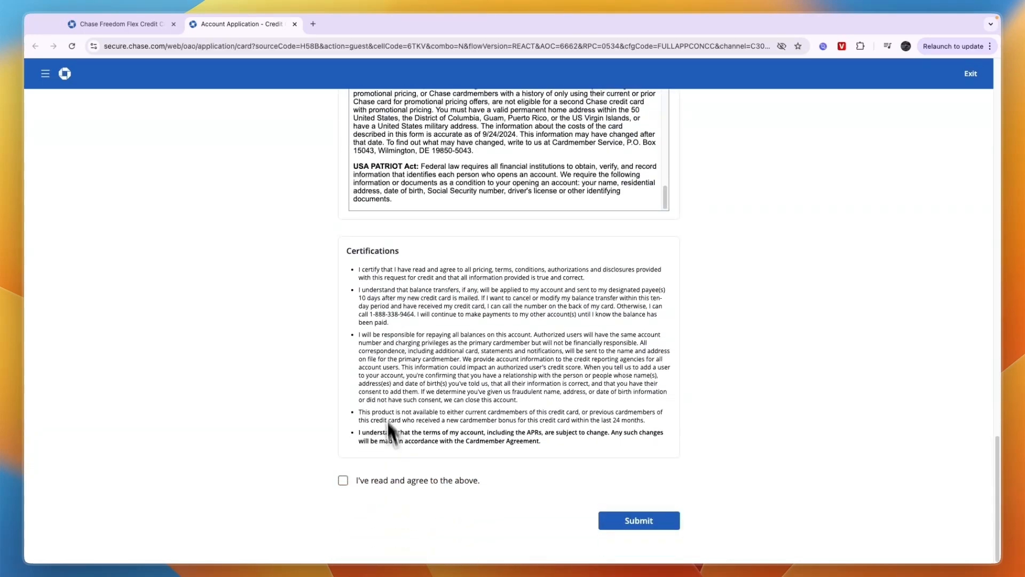
- Tick the "I've read and agree to the above" certifications checkbox
click(342, 479)
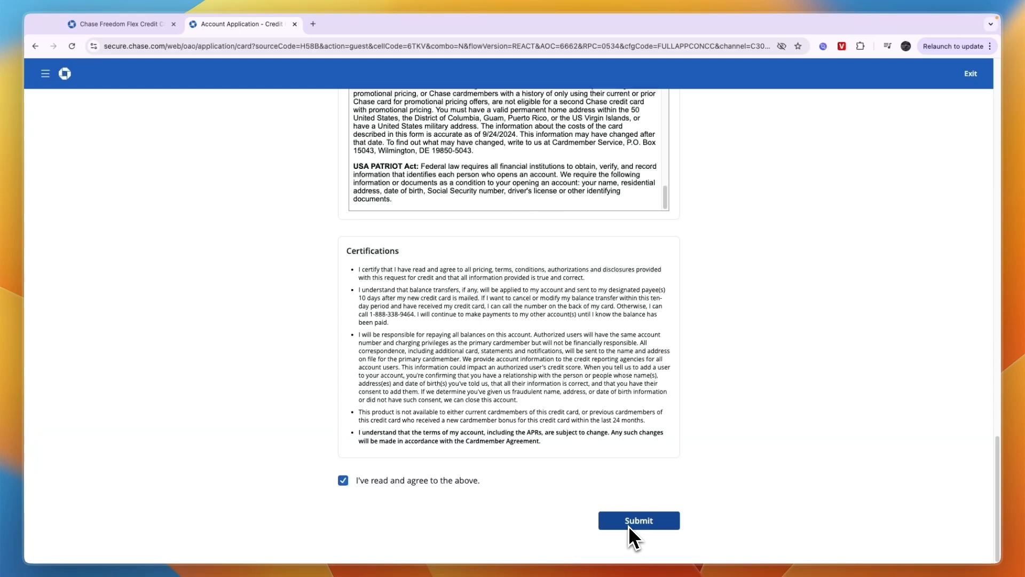
mouse_move(638, 529)
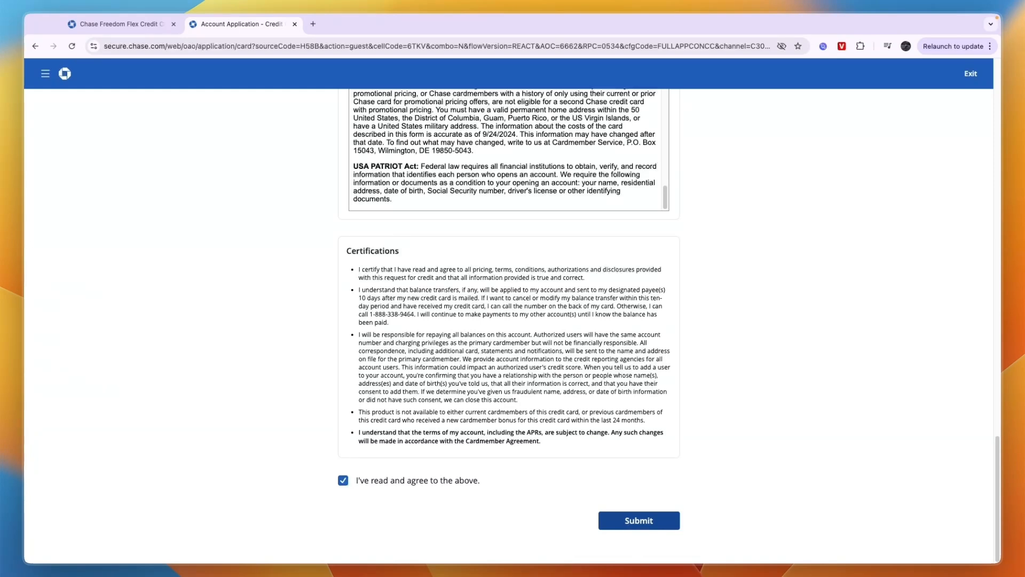